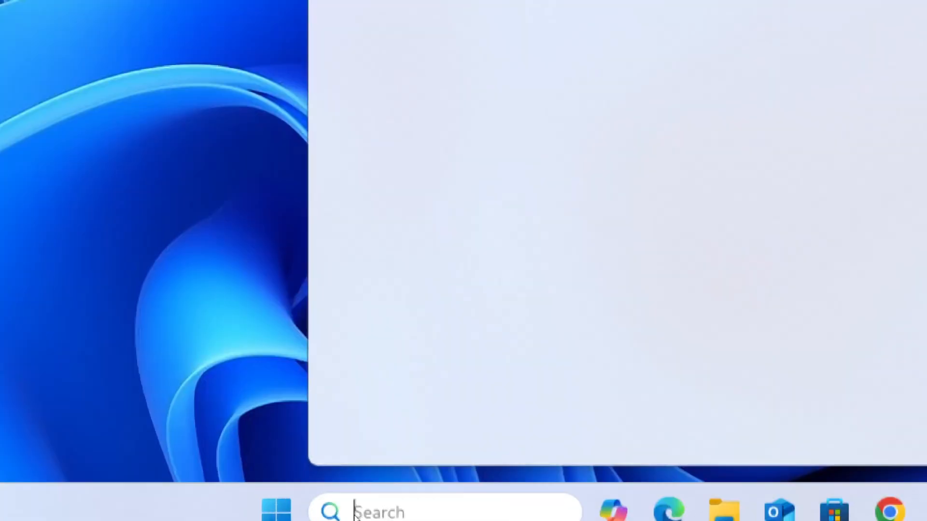
Step: Search 'Power' and run Windows PowerShell as administrator
{"action": "type", "text": "Power"}
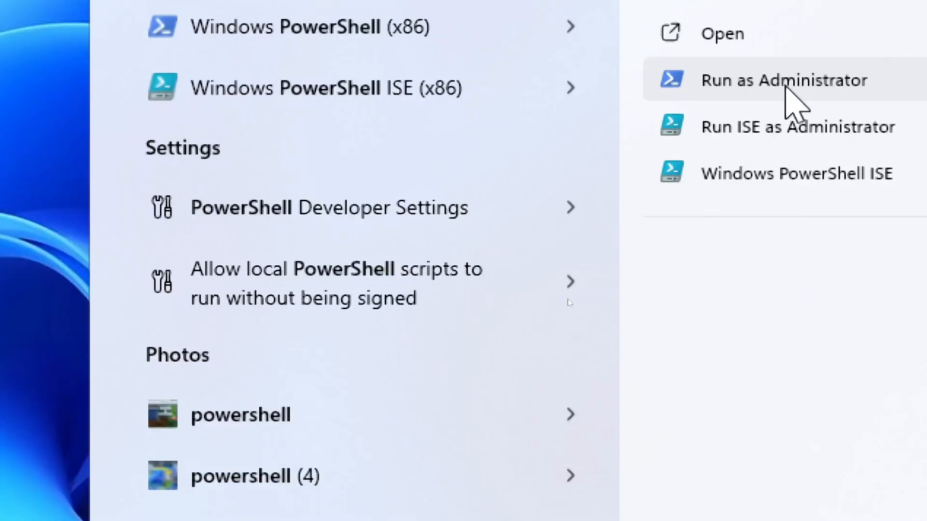
{"action": "left_click", "coordinate": [783, 80]}
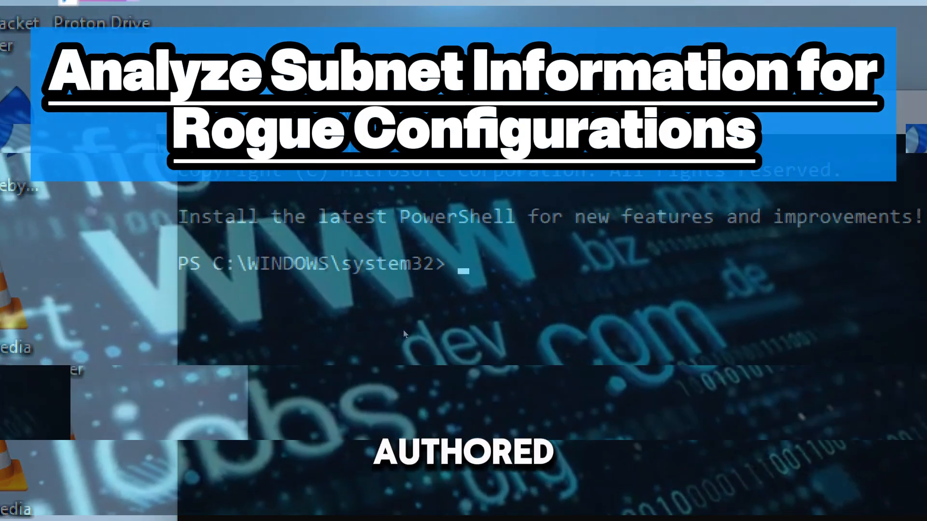
Step: Run Get-NetIPAddress piped to Select-Object for IPAddress, PrefixLength, AddressOrigin and PrefixOrigin
{"action": "type", "text": "Get-N"}
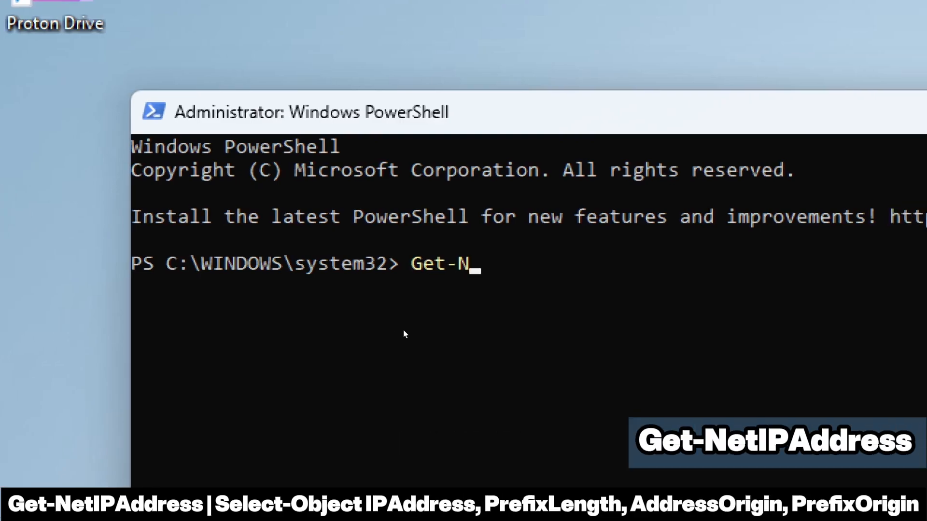
{"action": "type", "text": "etIPAd"}
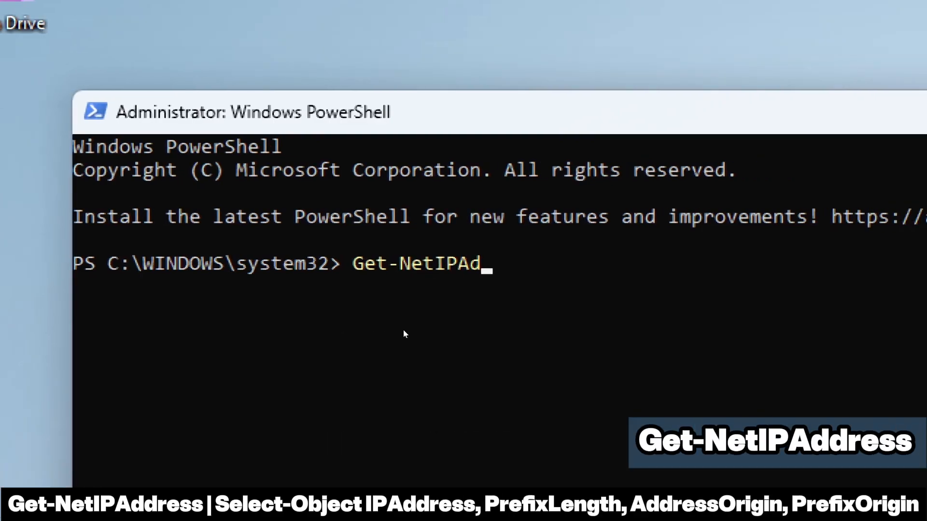
{"action": "type", "text": "dress |"}
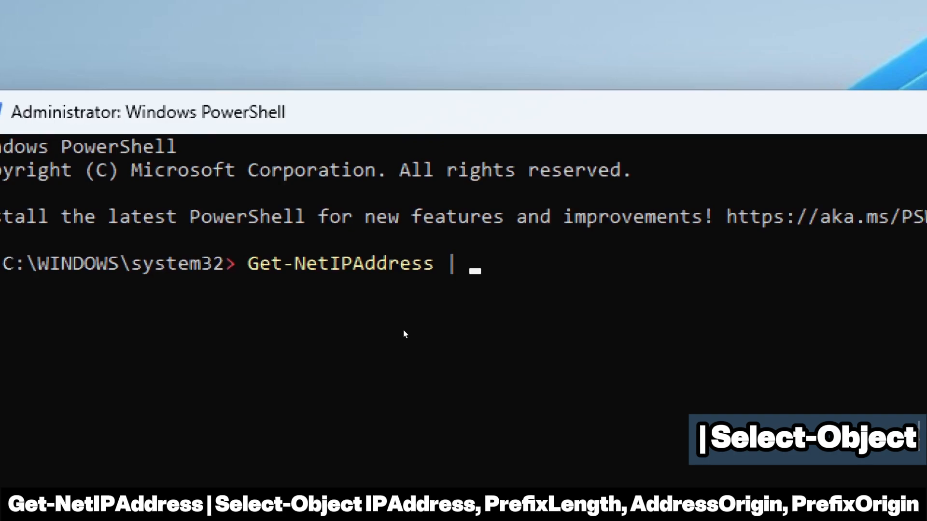
{"action": "type", "text": "Select"}
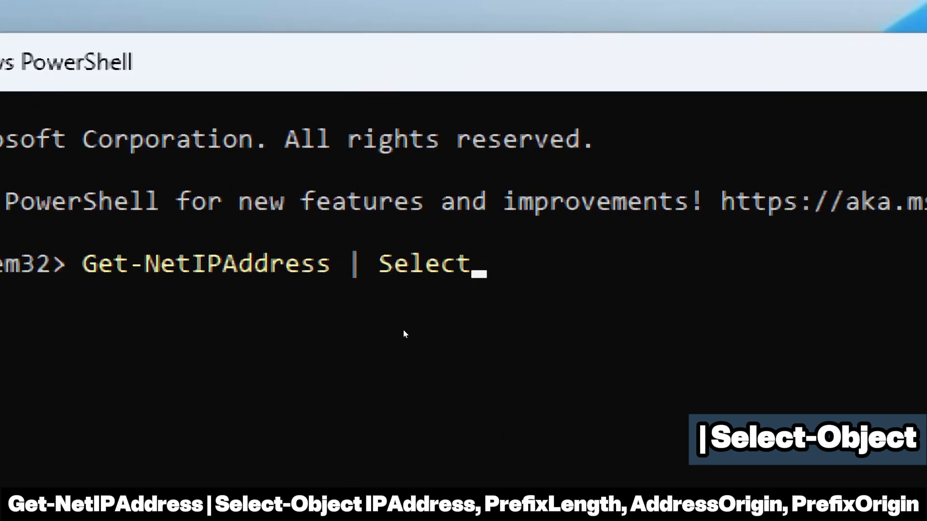
{"action": "type", "text": "-Object"}
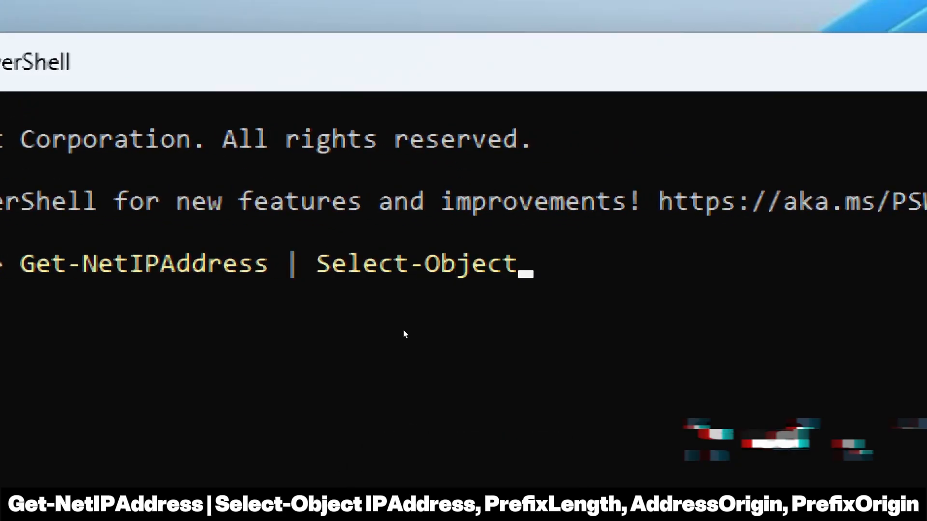
{"action": "type", "text": "IPAddress,"}
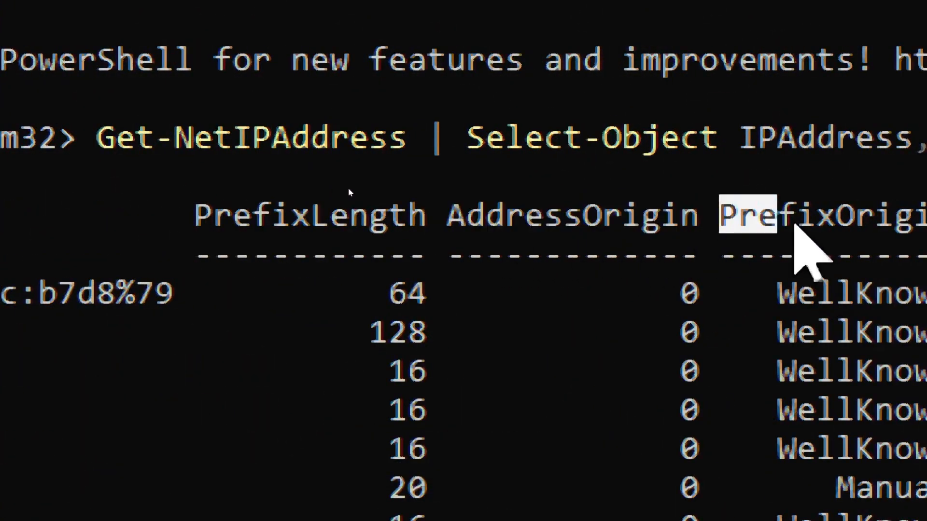
{"action": "scroll", "scroll_direction": "down", "scroll_amount": 3}
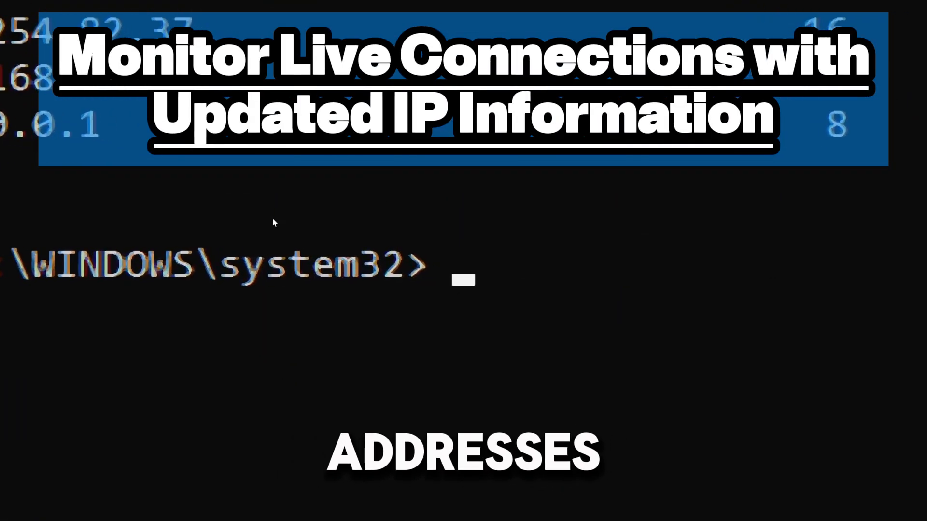
Step: Enter a while ($true) loop running Get-NetIPAddress | Format-Table with Start-Sleep -Seconds 10
{"action": "type", "text": "while ($true) {"}
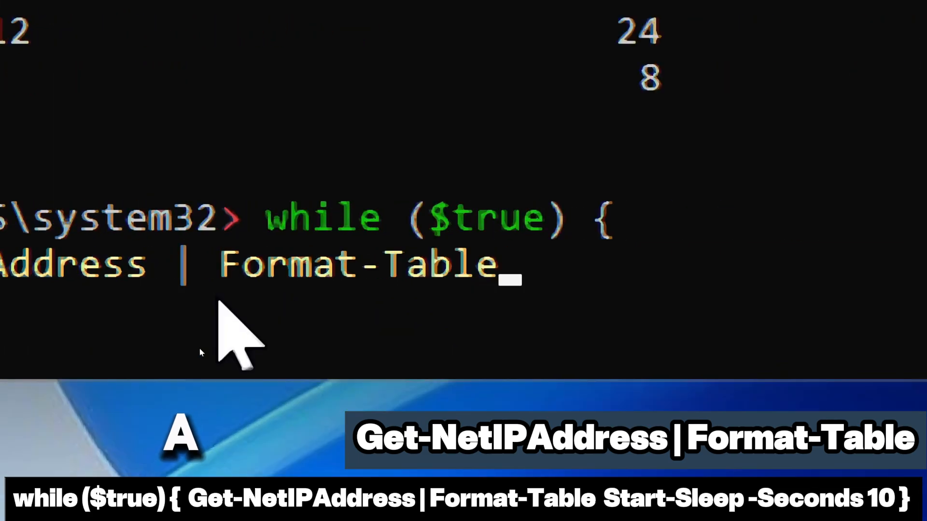
{"action": "type", "text": "S"}
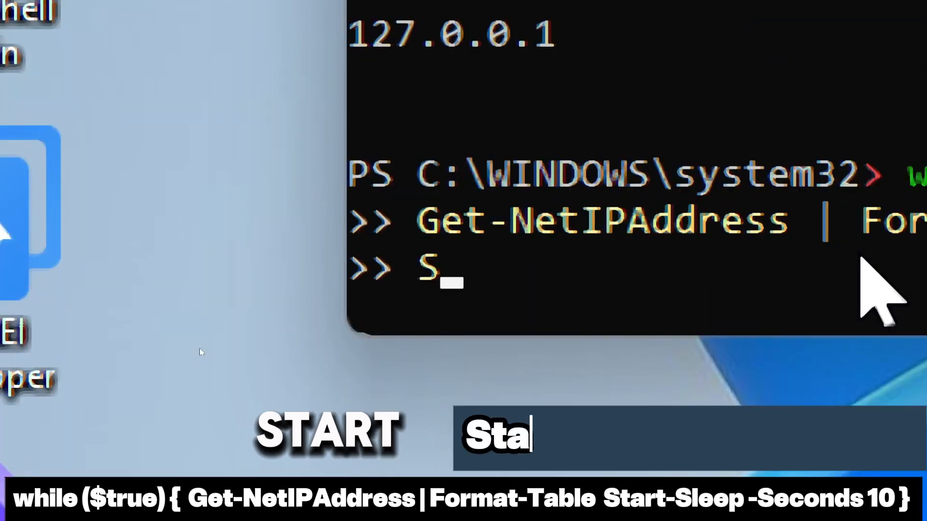
{"action": "type", "text": "tart-"}
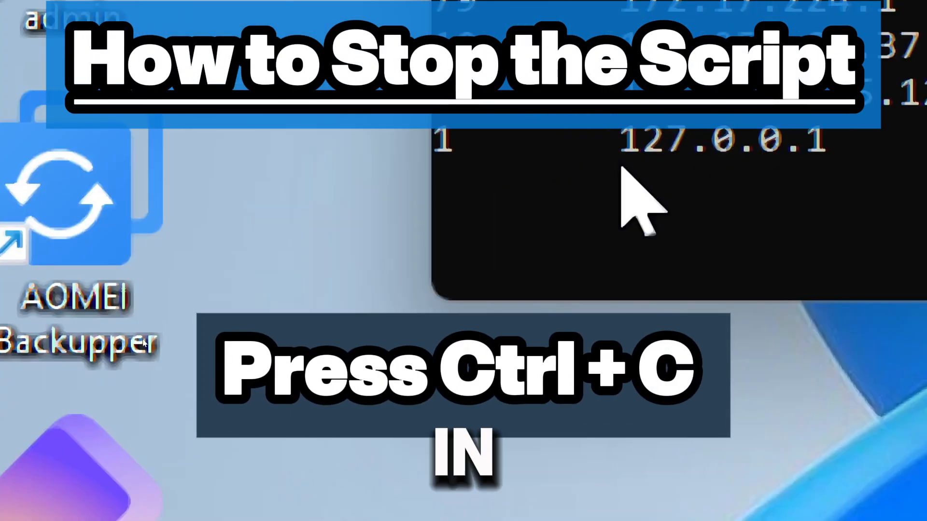
Step: Interrupt the IP monitor loop with Ctrl+C to return to the prompt
{"action": "key", "text": "ctrl+c"}
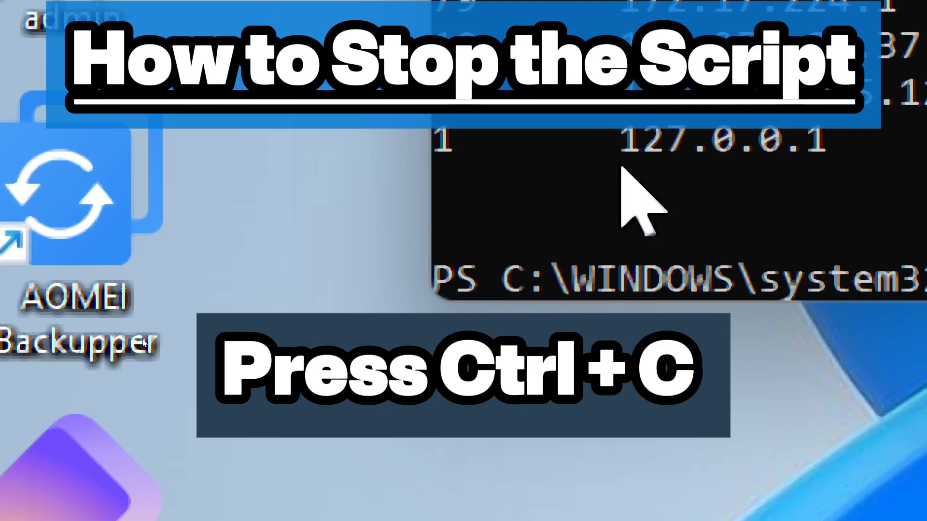